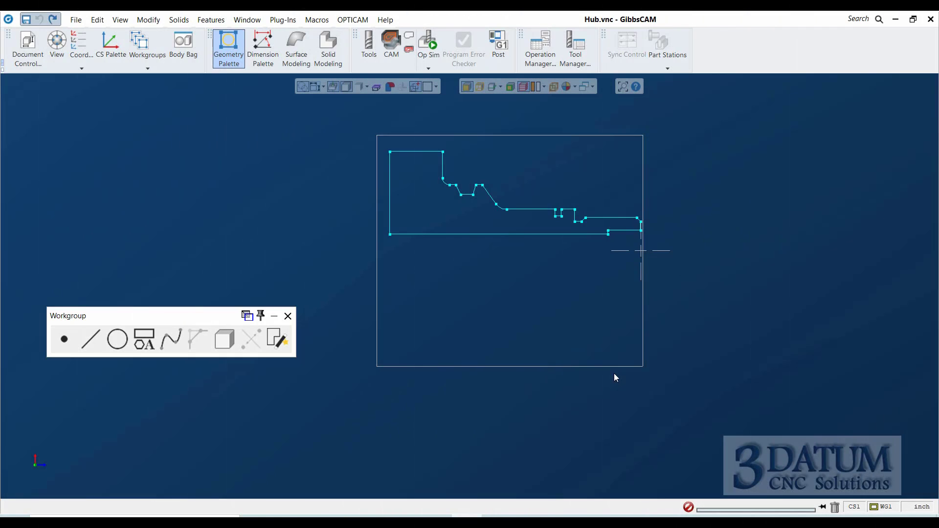
mouse_move(476, 189)
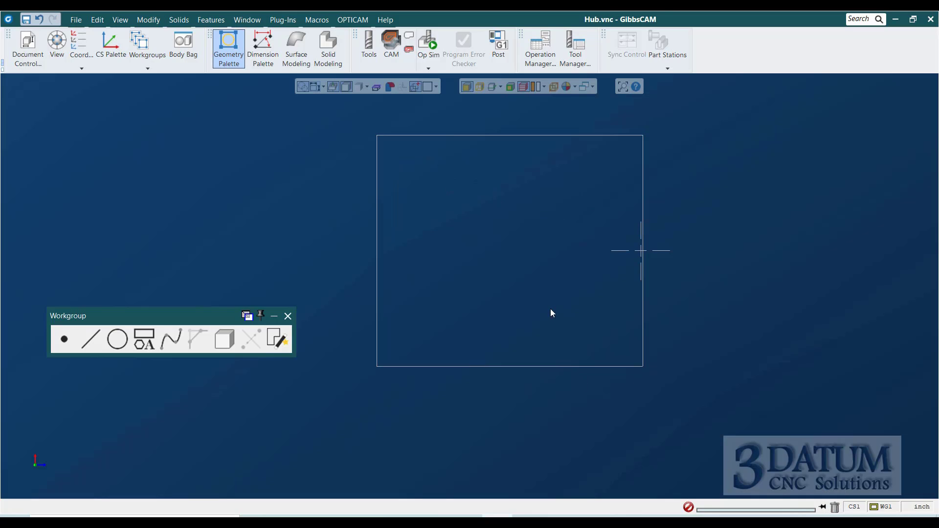
mouse_move(344, 315)
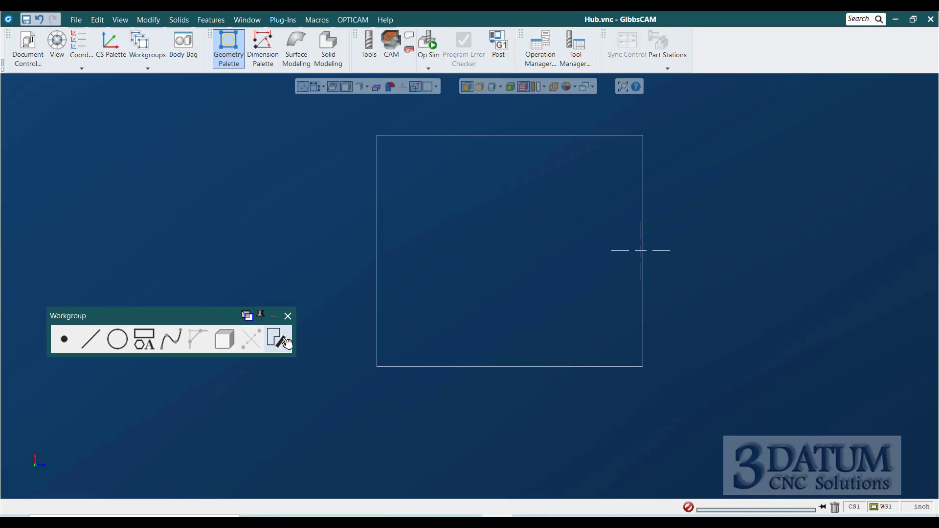
Step: In Geometry Expert, enter vertical L1 at Z0, a .06 tangent fillet, and horizontal L2 at diameter 1
click(278, 339)
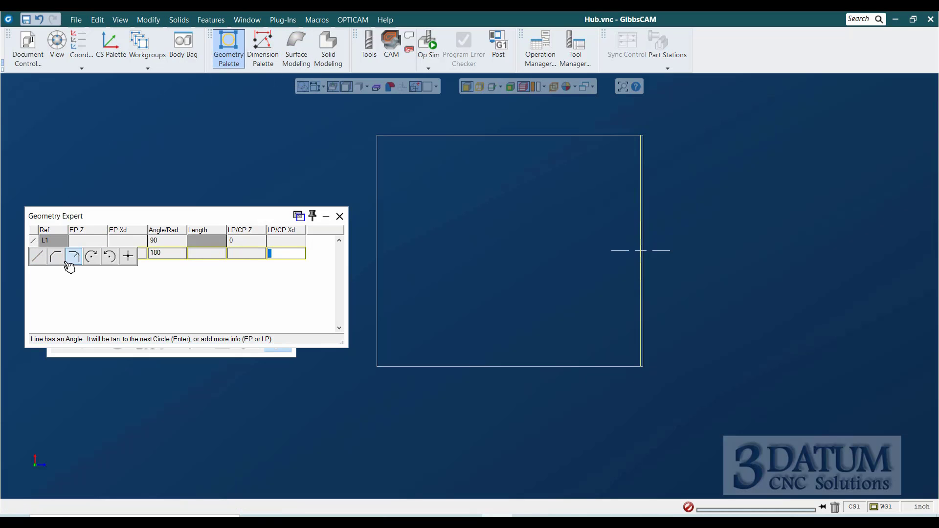
click(73, 257)
text(1)
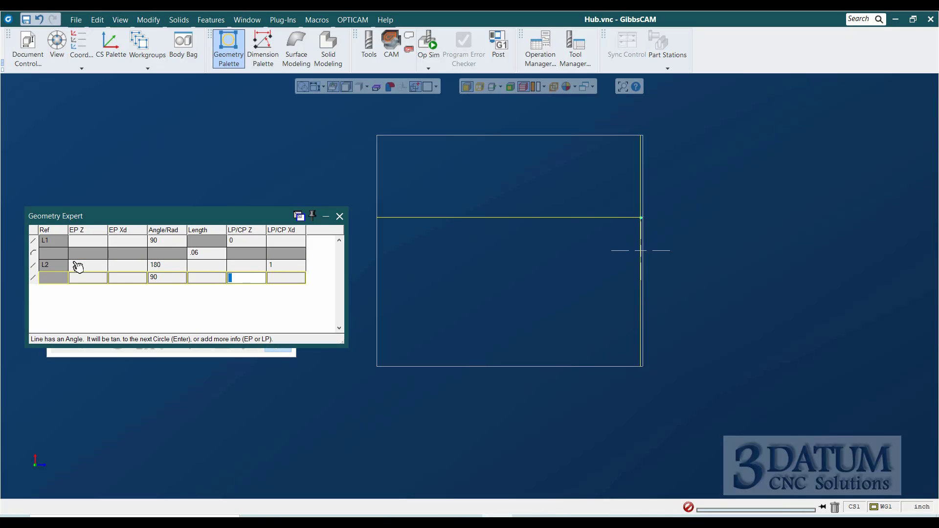
mouse_move(166, 280)
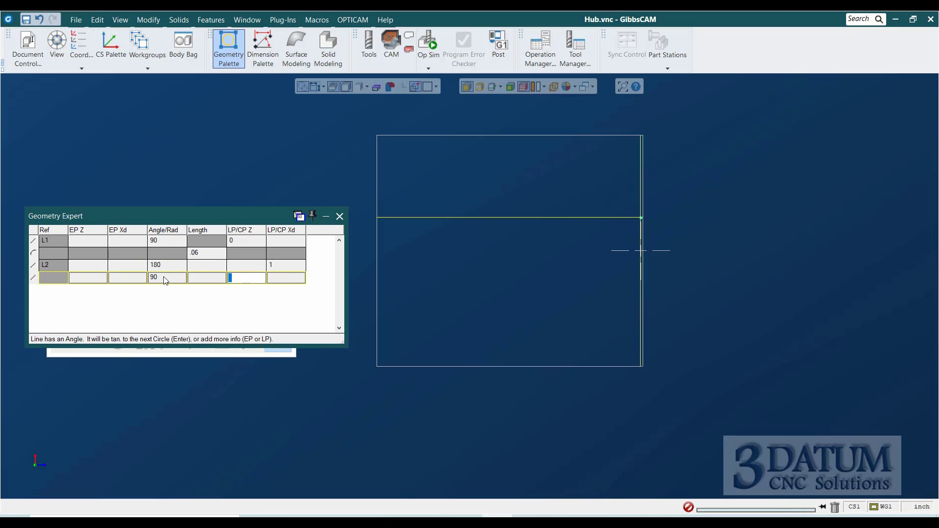
text(-90)
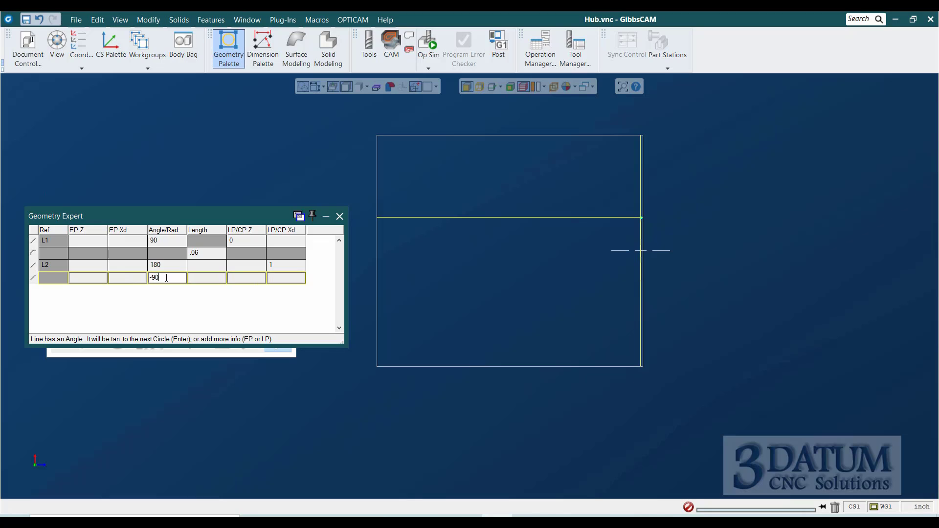
text(-4)
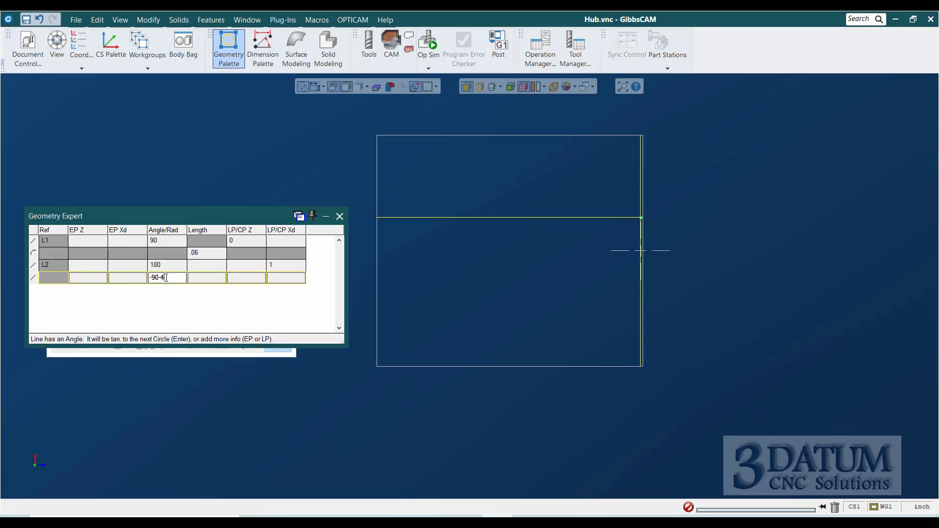
text(180)
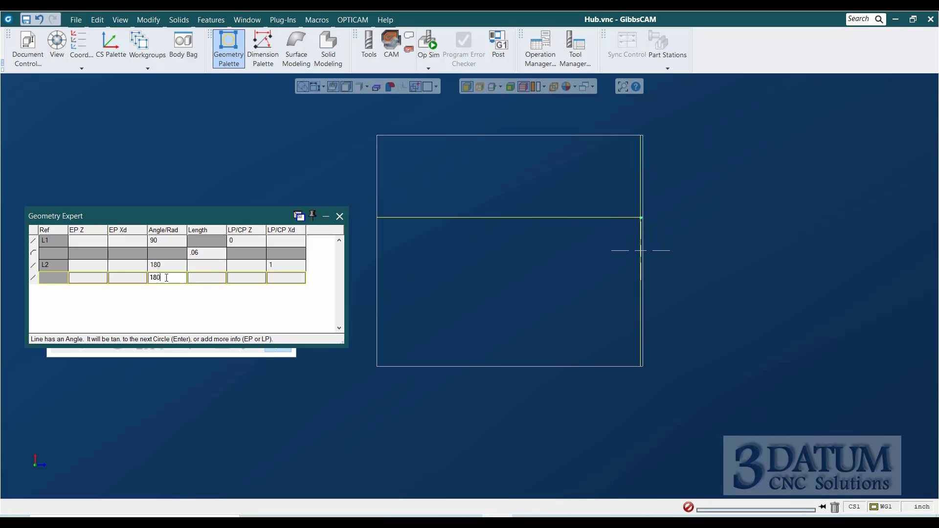
text(+4)
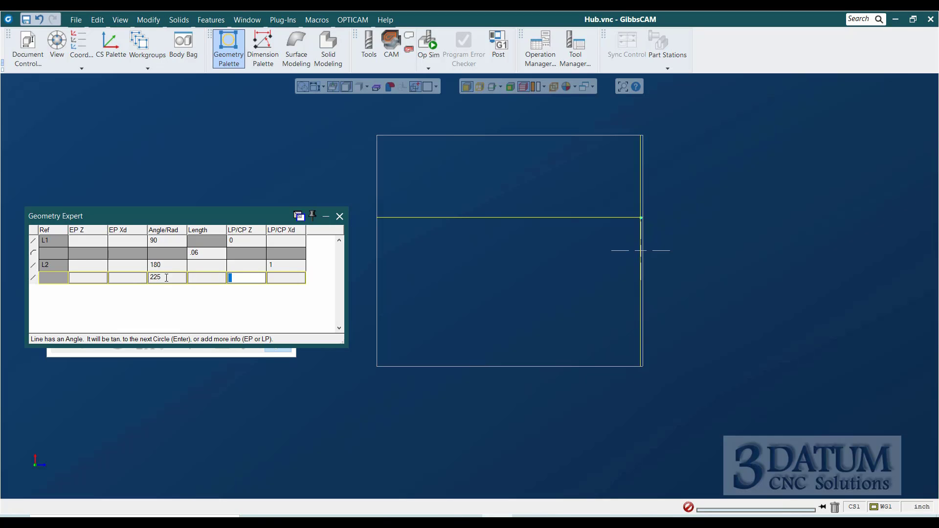
Step: Add the 225° chamfer line to Z -.84 and horizontal L4 at diameter .88
text(-)
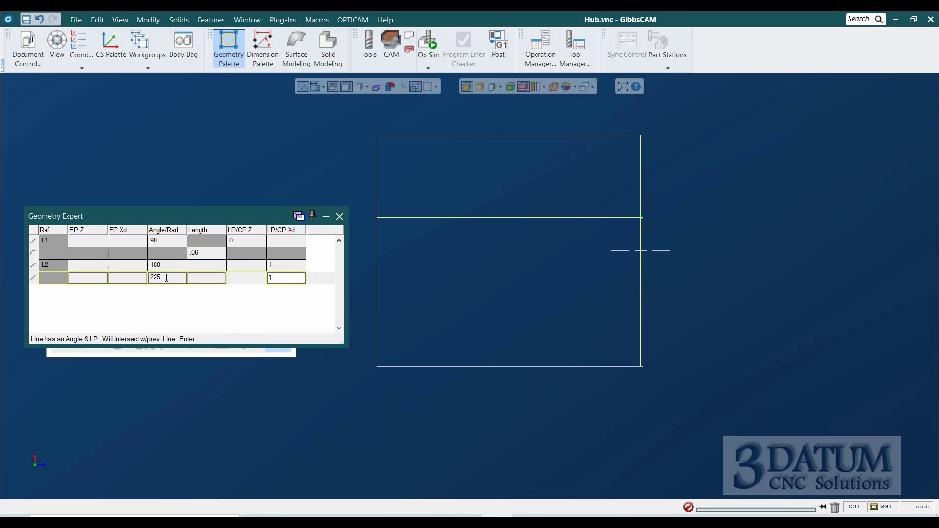
key(Return)
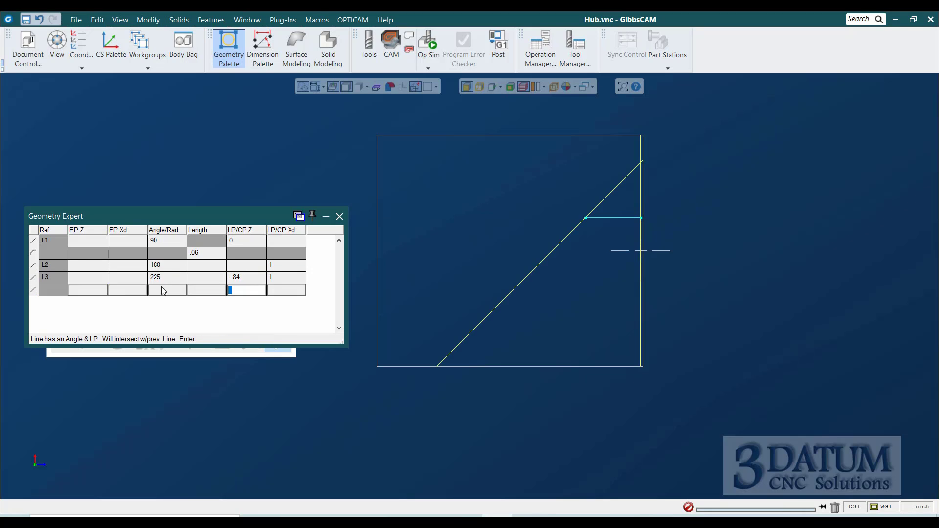
text(180)
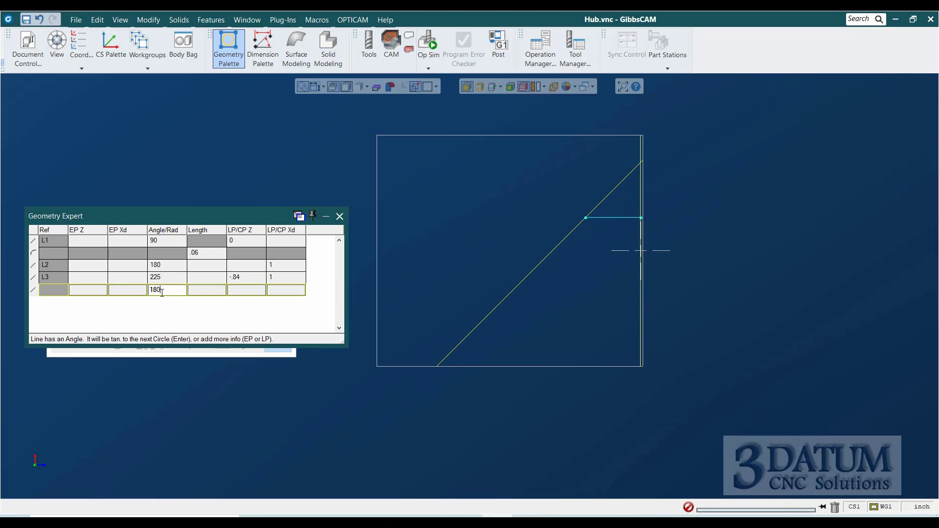
click(286, 290)
text(.88)
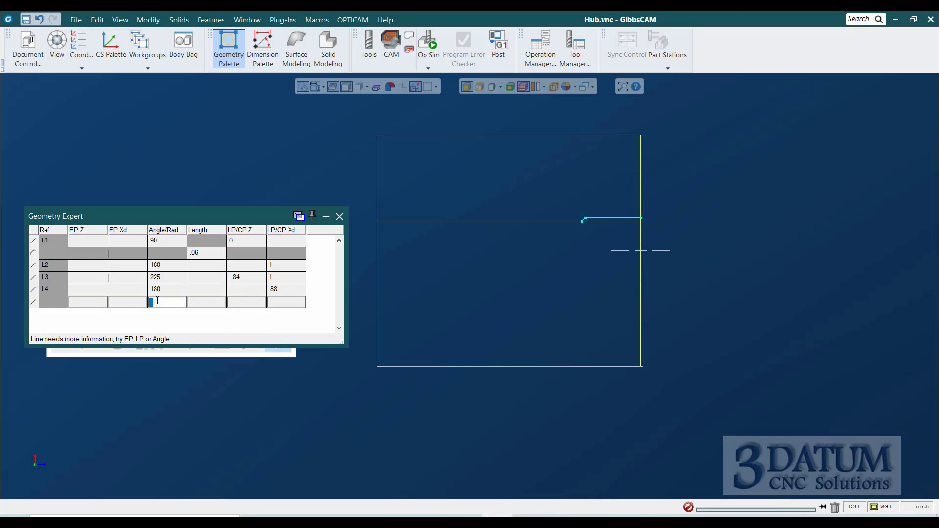
Step: Enter lines L5–L10 alternating 90° faces at Z -1, -1.2, -1.3 with diameters 1.25, 1.05, 1.25
text(90)
text(-1.2)
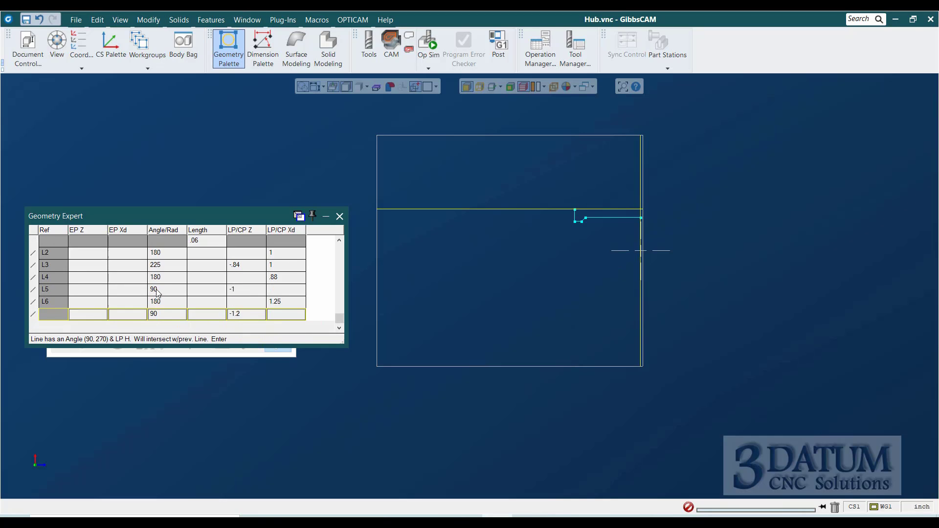
key(Return)
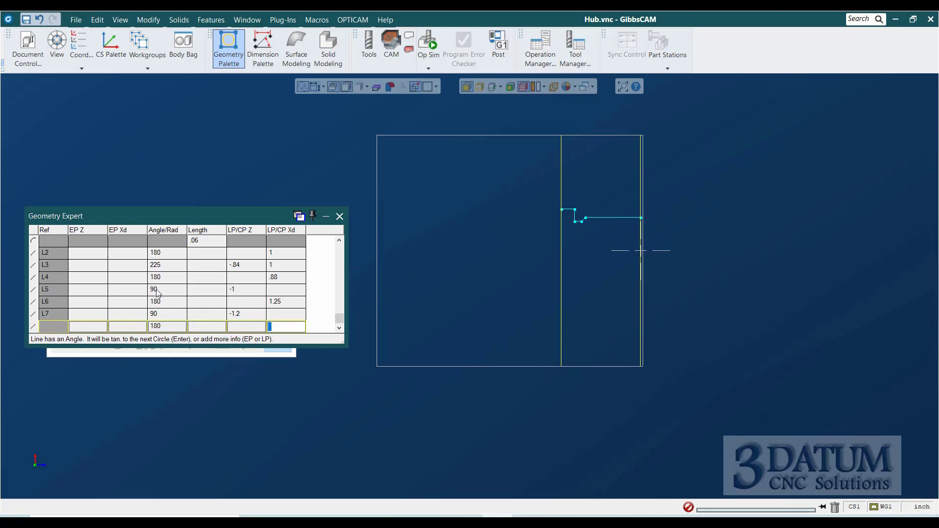
text(1.05)
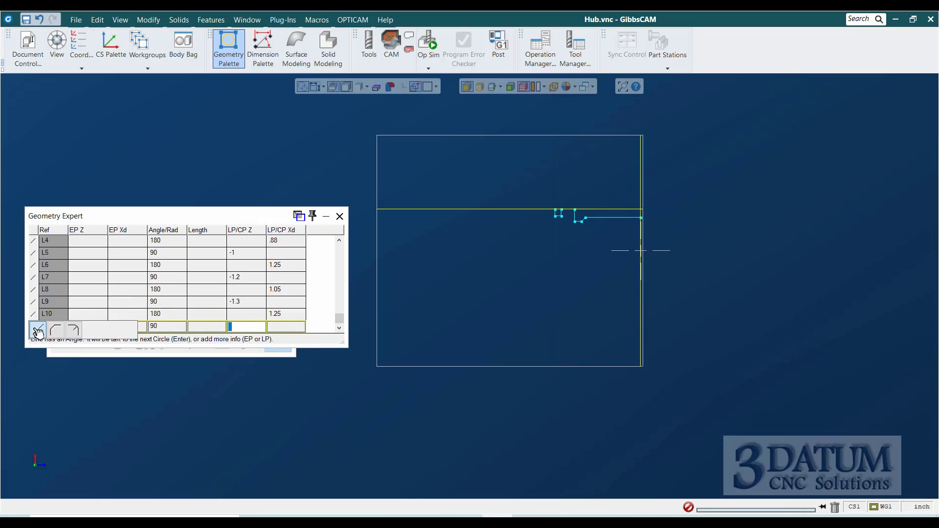
Step: Add a .2 radius tangent arc and a 125° line through Z -2.4 at diameter 2
click(55, 330)
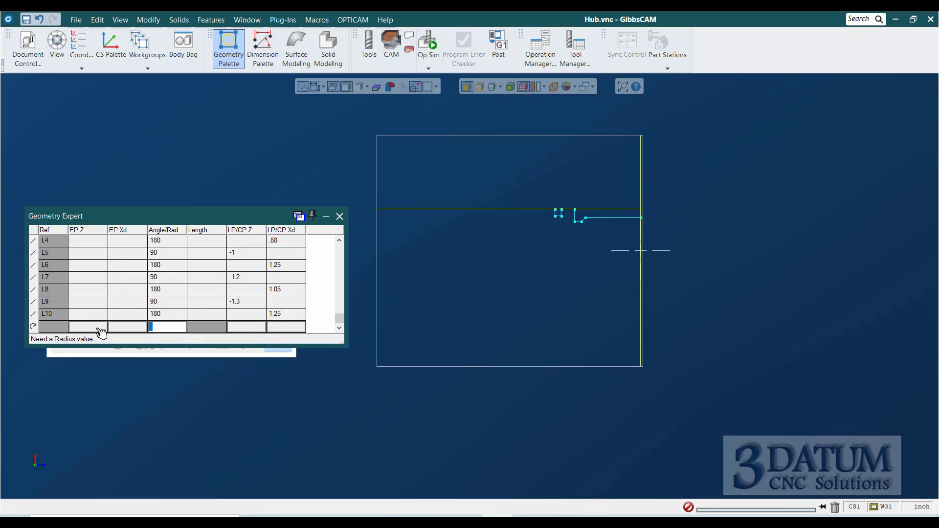
text(2)
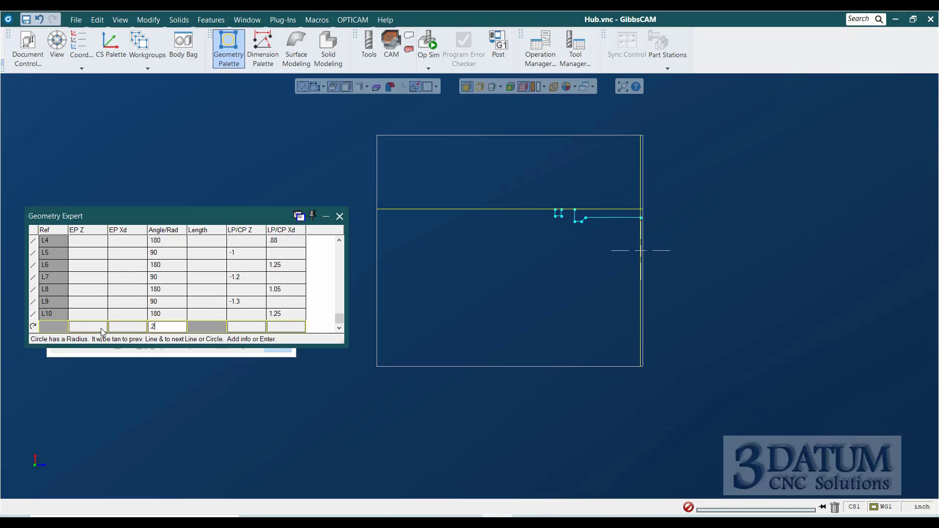
key(Return)
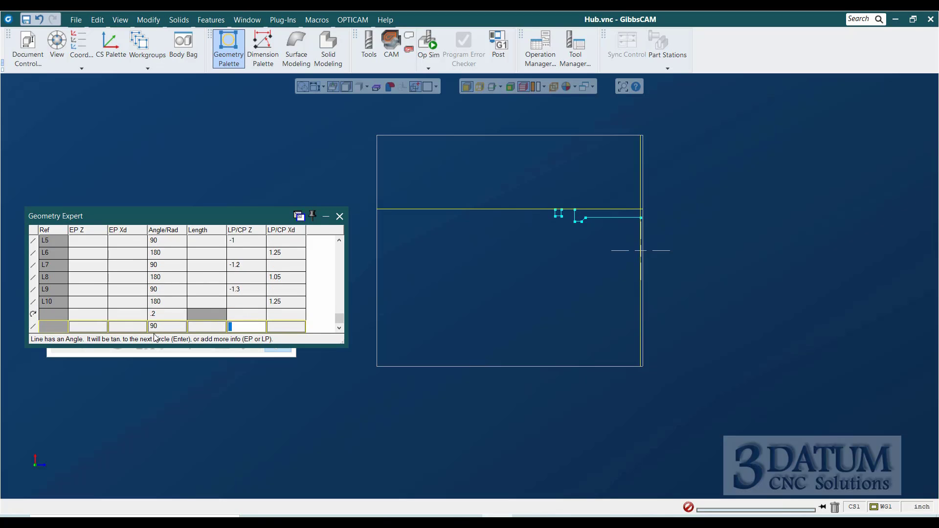
text(+)
click(167, 326)
text(125)
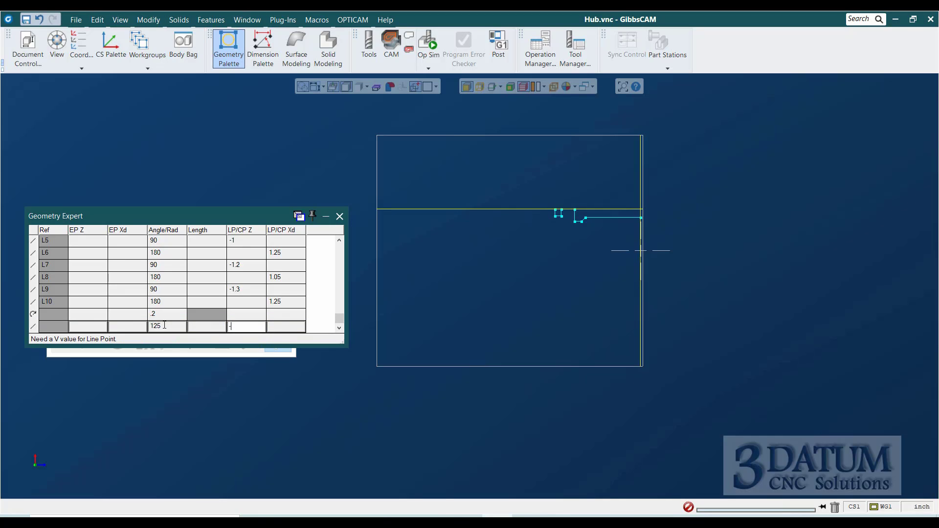
text(-2.4)
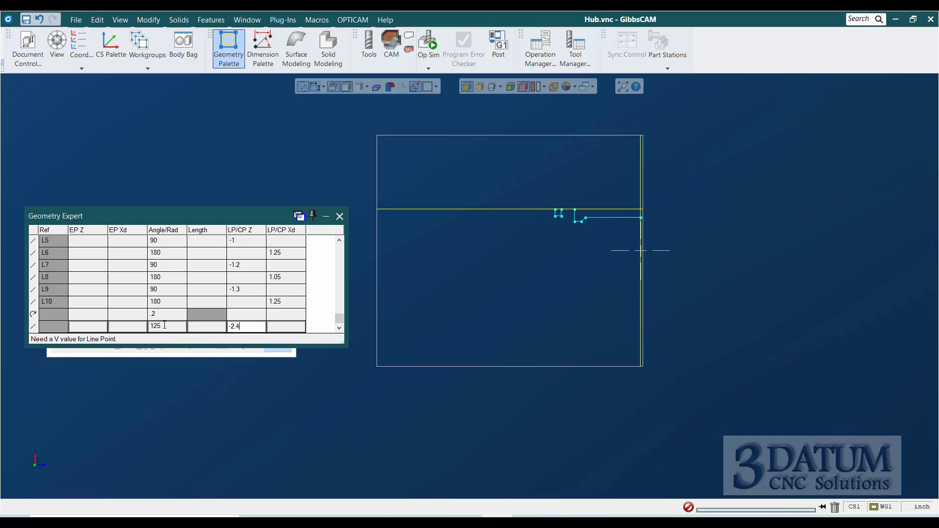
text(2)
text(90)
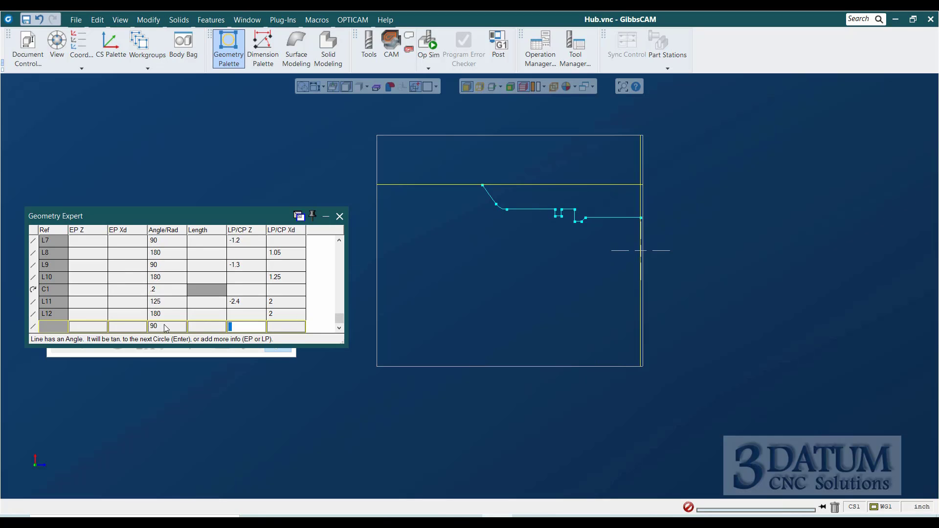
Step: Enter line L13 at -105° to Z -2.5 and horizontal L14 at diameter 1.7
text(-90)
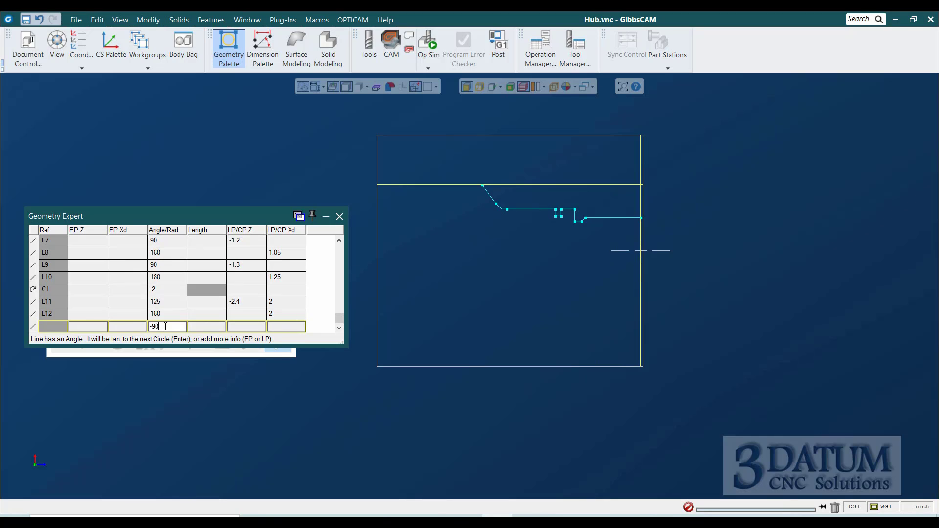
text(-13)
click(246, 327)
text(-2.5)
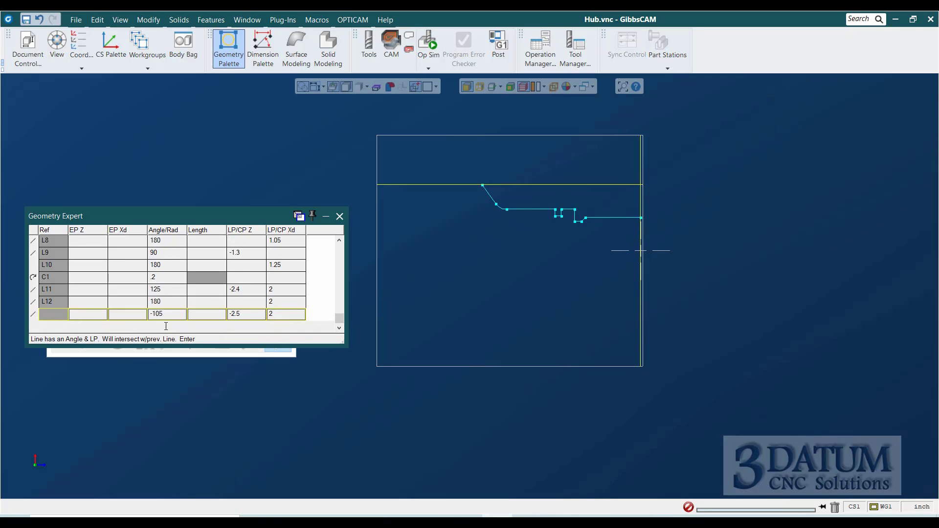
key(Return)
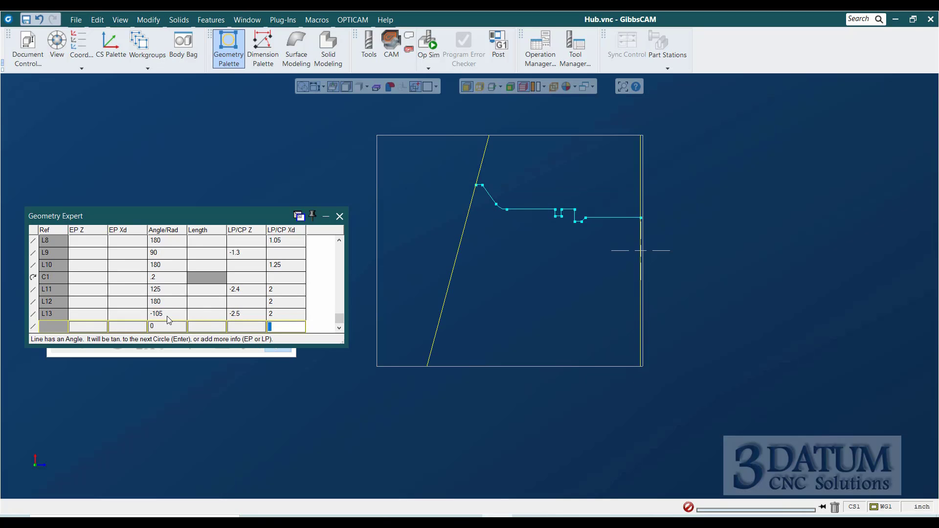
mouse_move(170, 323)
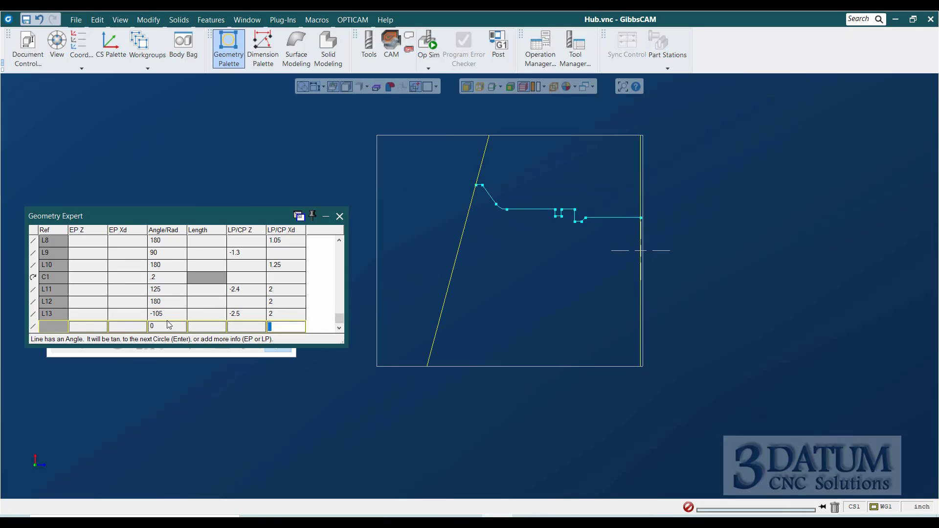
text(18)
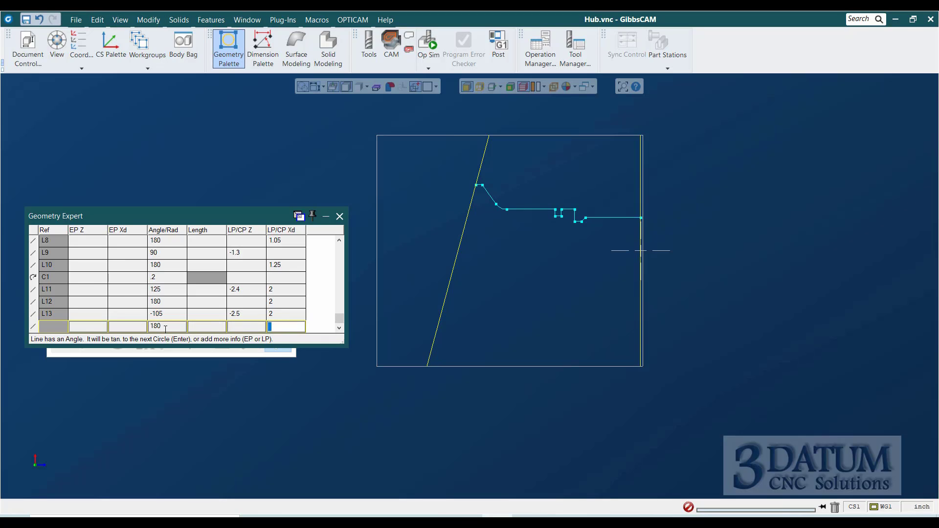
text(1)
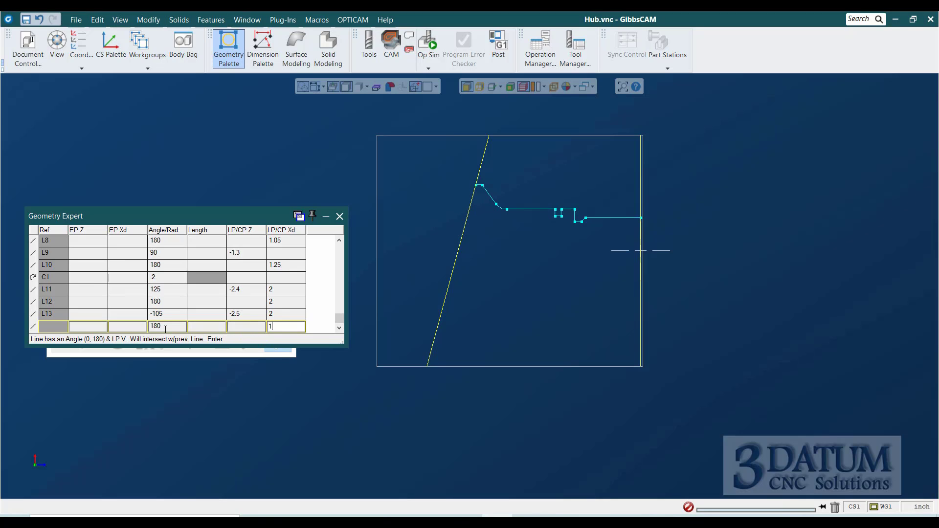
key(Return)
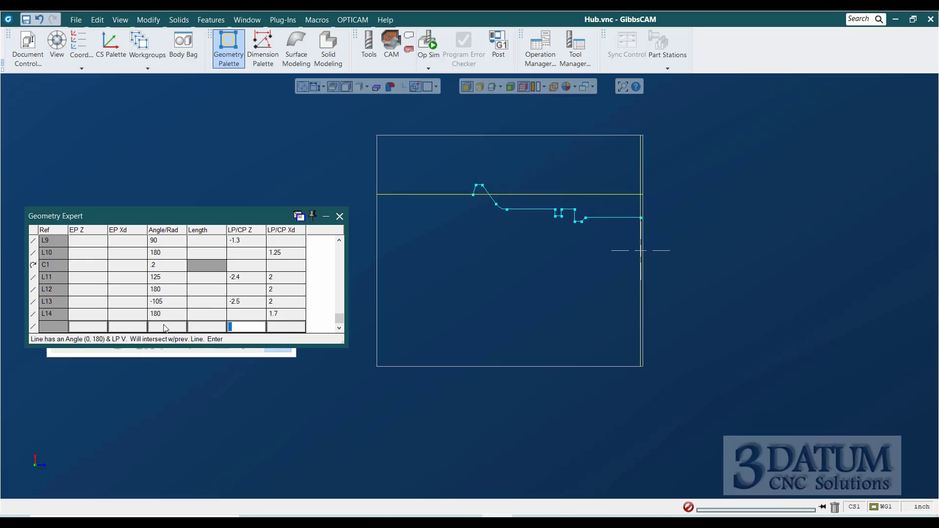
Step: Add line L15 at 115° to Z -2.8 and horizontal L16 at diameter 2
text(90+)
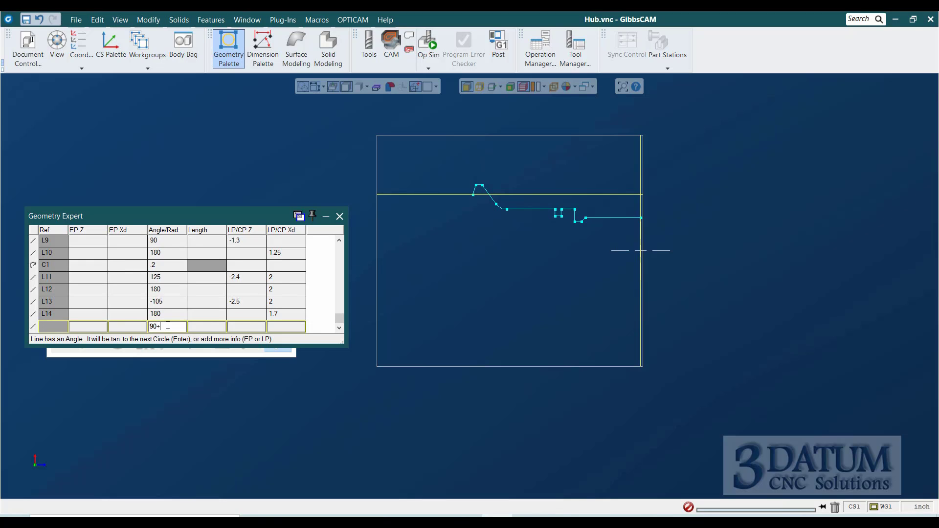
text(25)
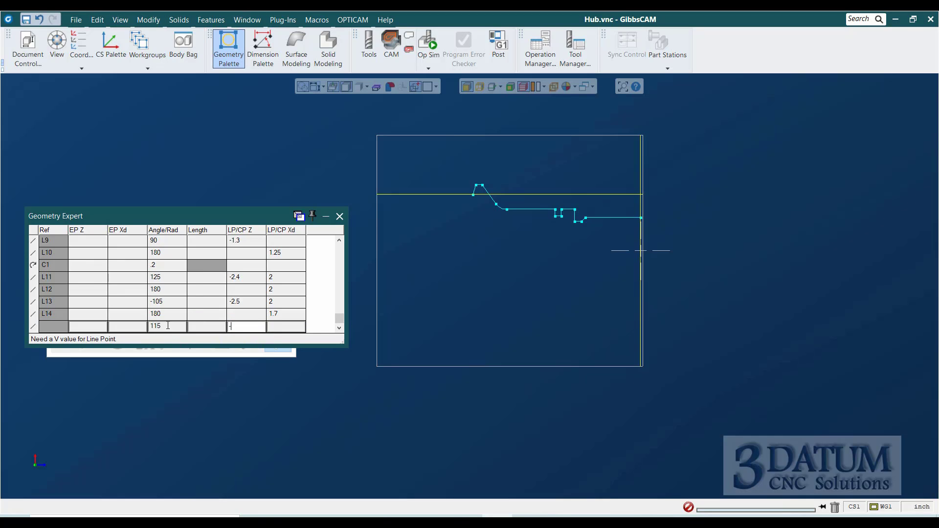
text(-2.8)
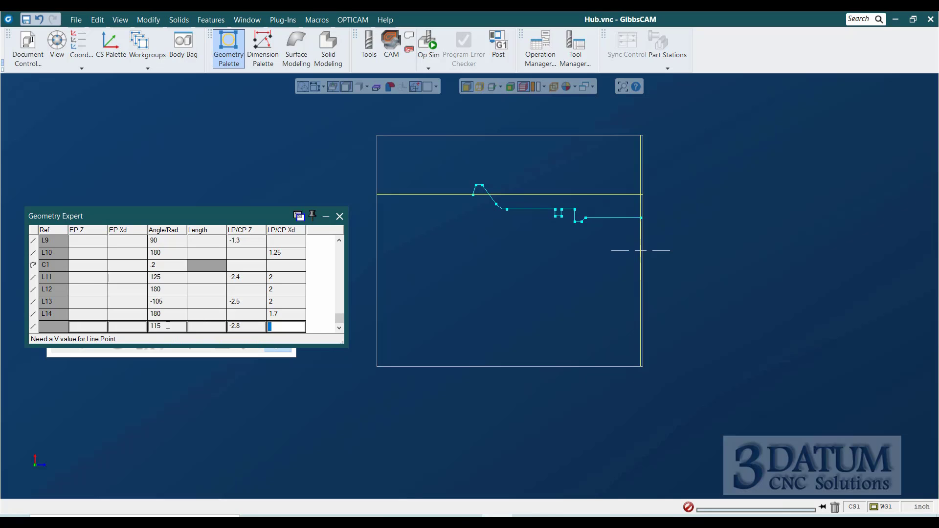
key(Return)
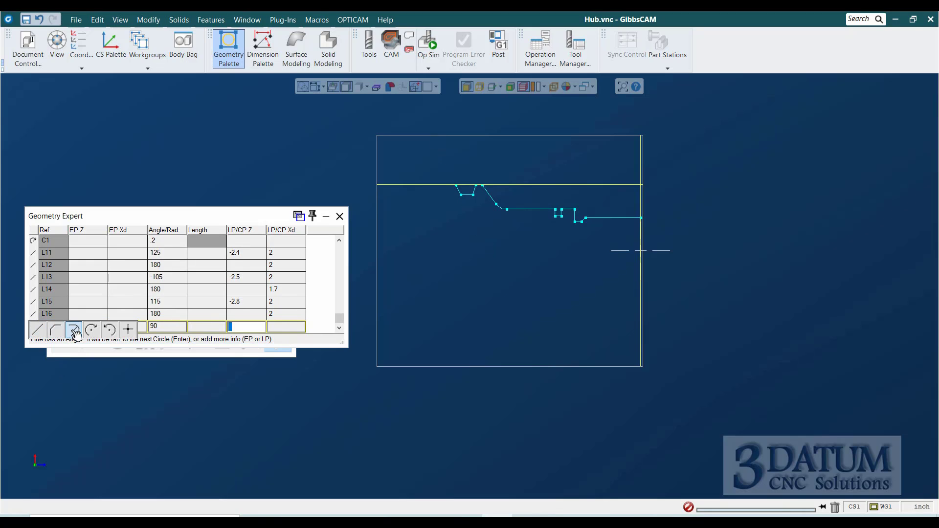
Step: Insert tangent arc C2 of radius .1, then lines L17–L22 closing back to Z -0.5, diameter 0.625
click(74, 330)
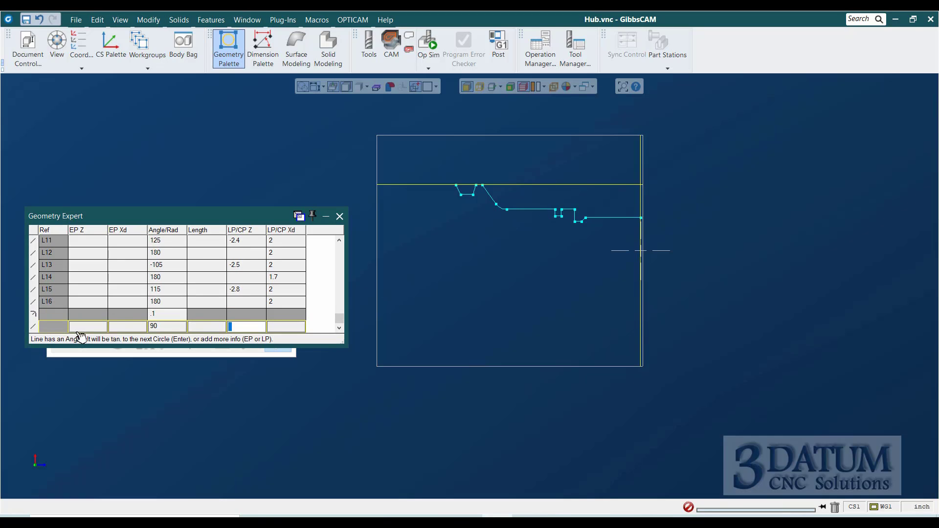
text(-3)
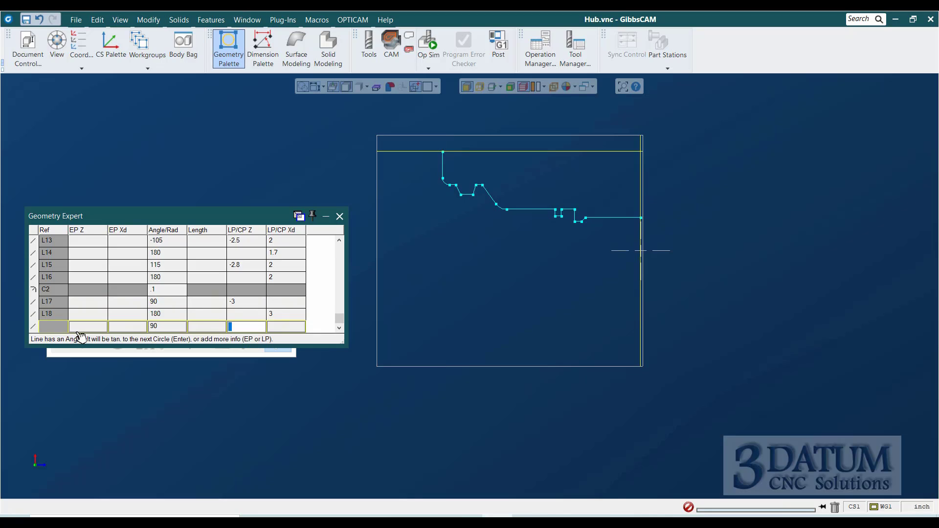
text(-3.8)
text(.5)
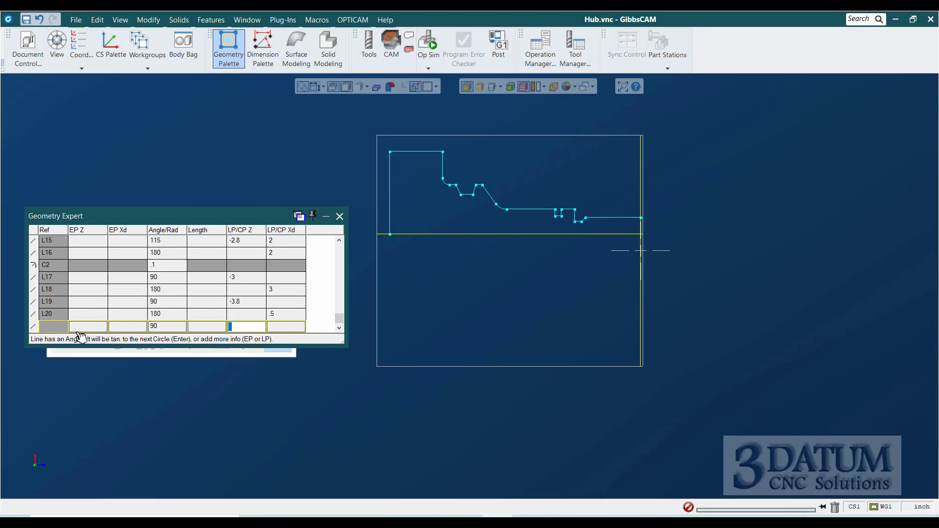
text(-)
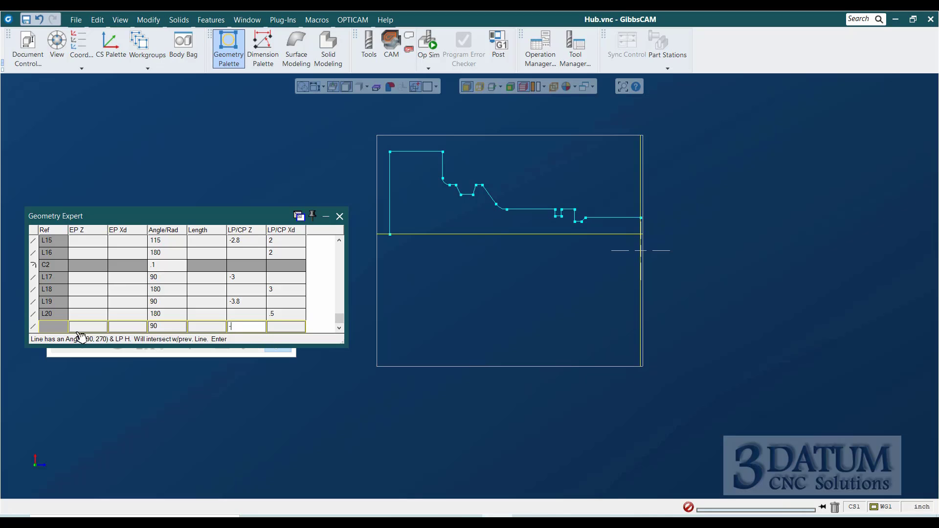
key(Return)
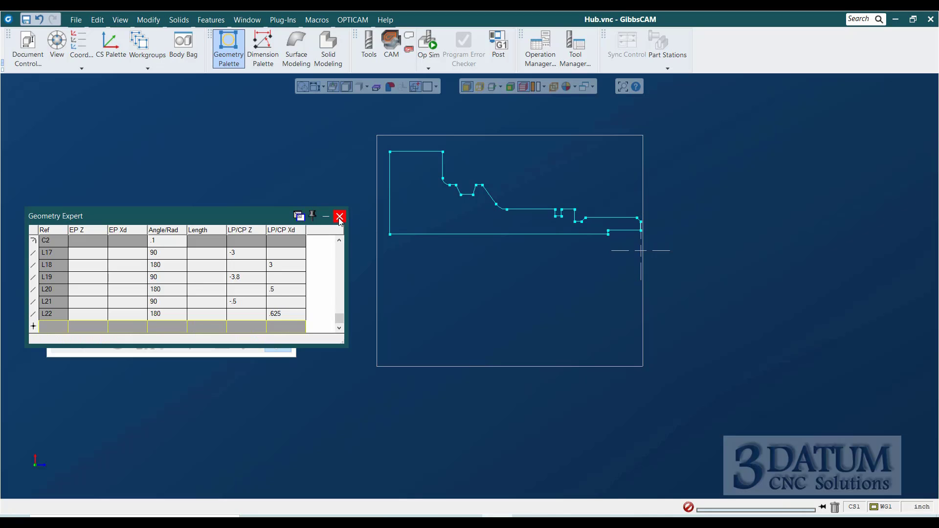
mouse_move(599, 224)
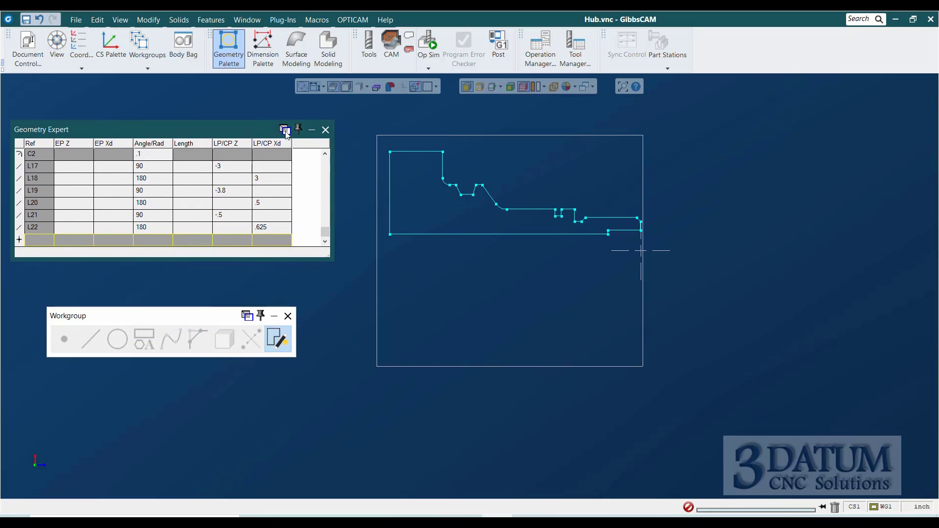
mouse_move(325, 131)
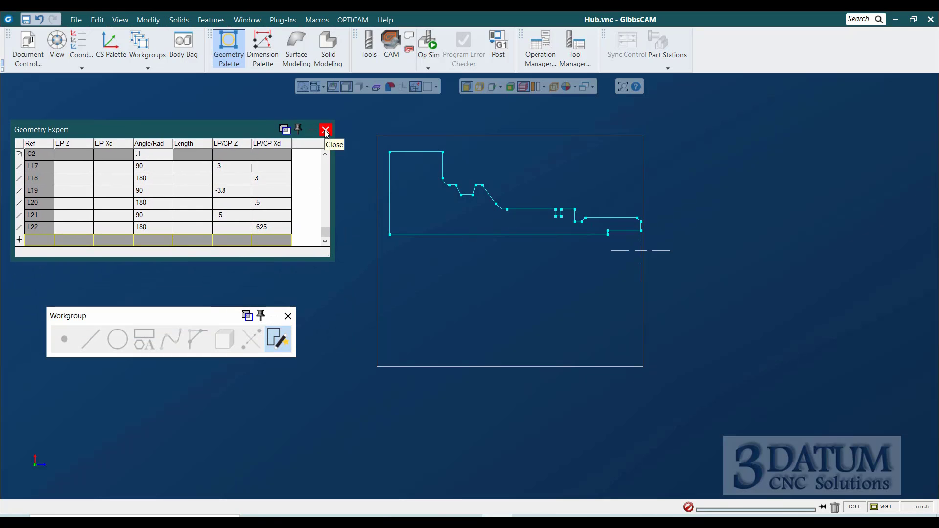
Step: Close the Geometry Expert palette
click(325, 130)
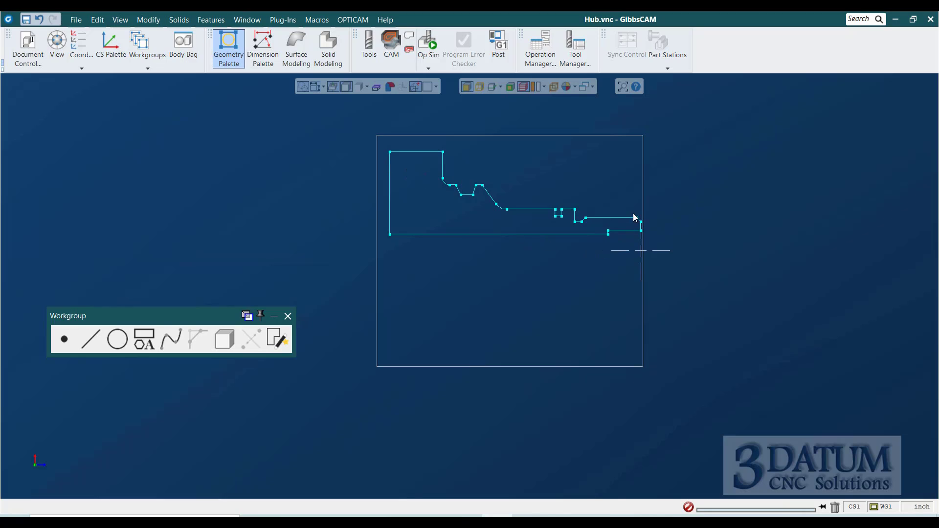
mouse_move(343, 188)
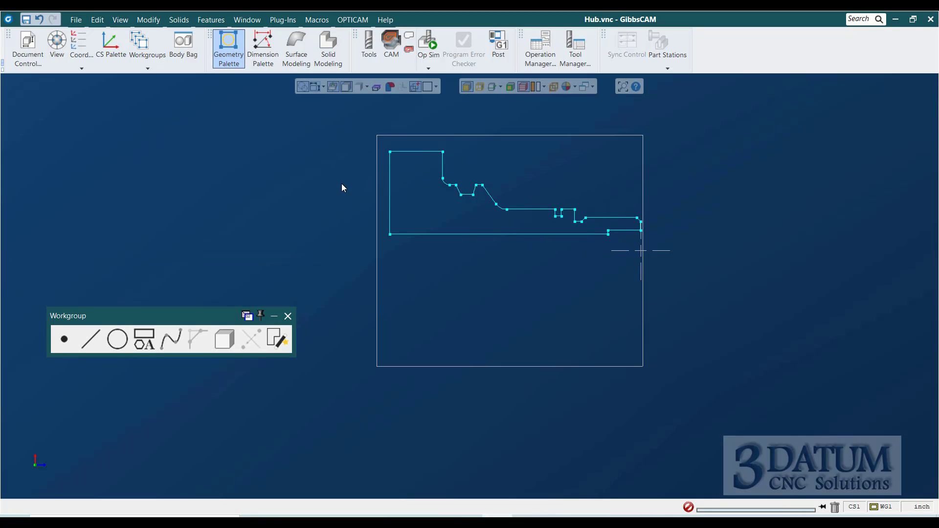
mouse_move(530, 219)
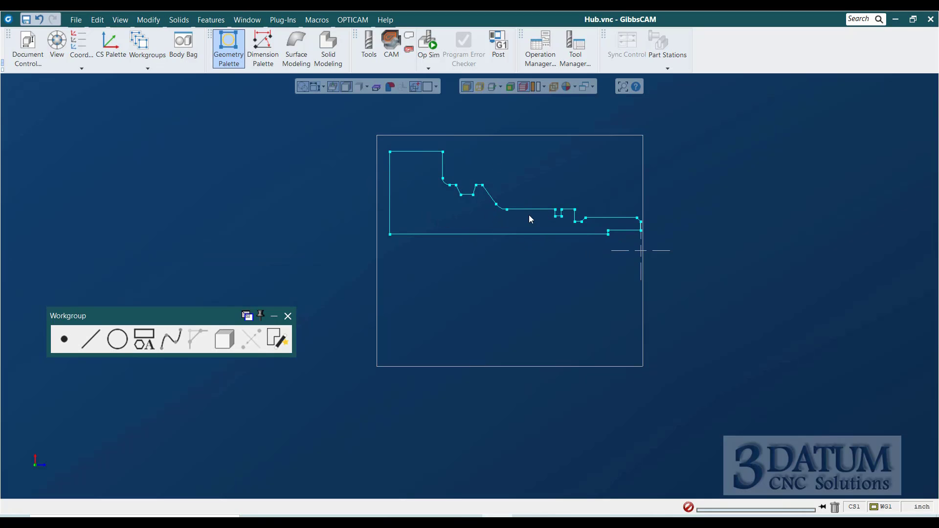